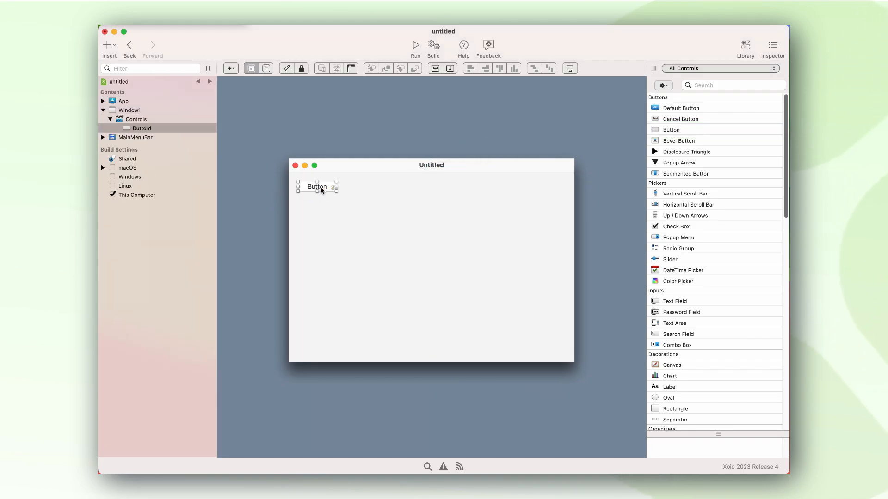
# Rename the Button1 caption in the layout to 'Hello World!'
pyautogui.doubleClick(316, 186)
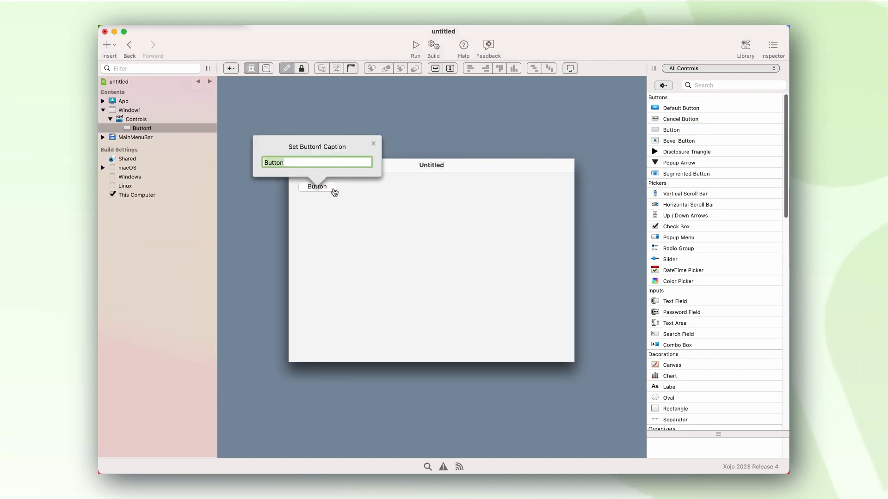
pyautogui.write('Hello W')
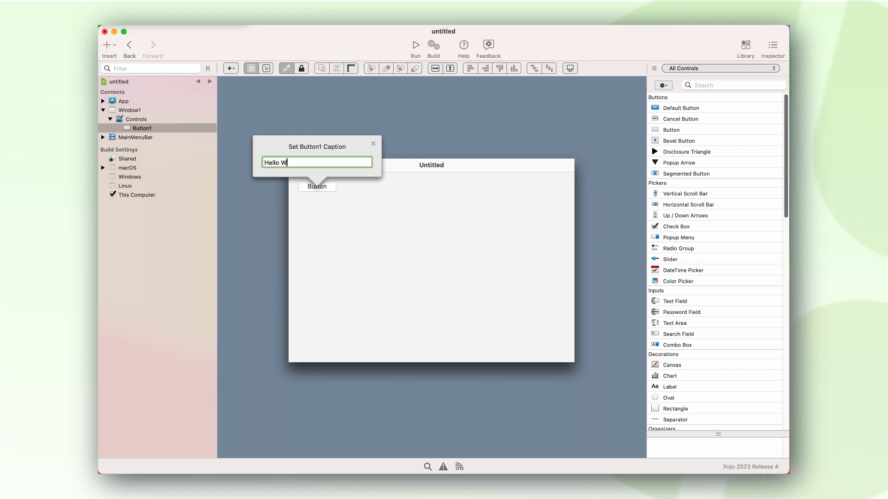
pyautogui.write('orld')
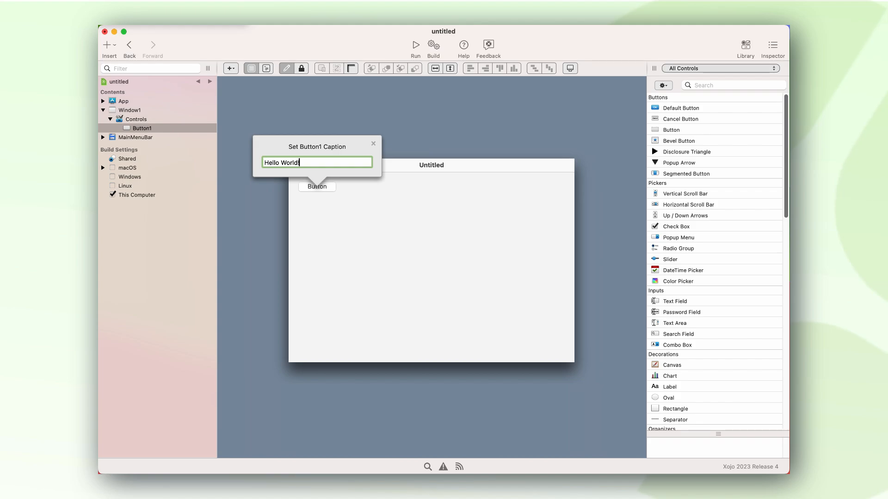
pyautogui.press('Return')
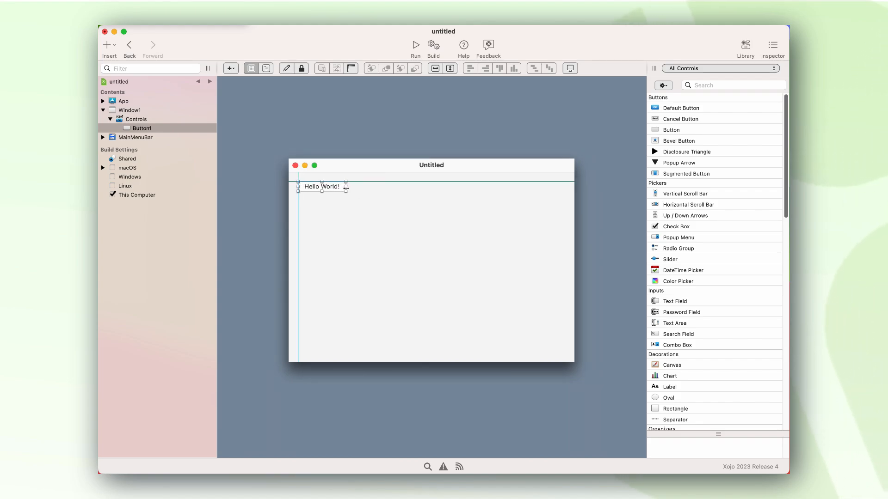
# Add a Pressed event handler to the button via the Add (+) menu
pyautogui.click(230, 68)
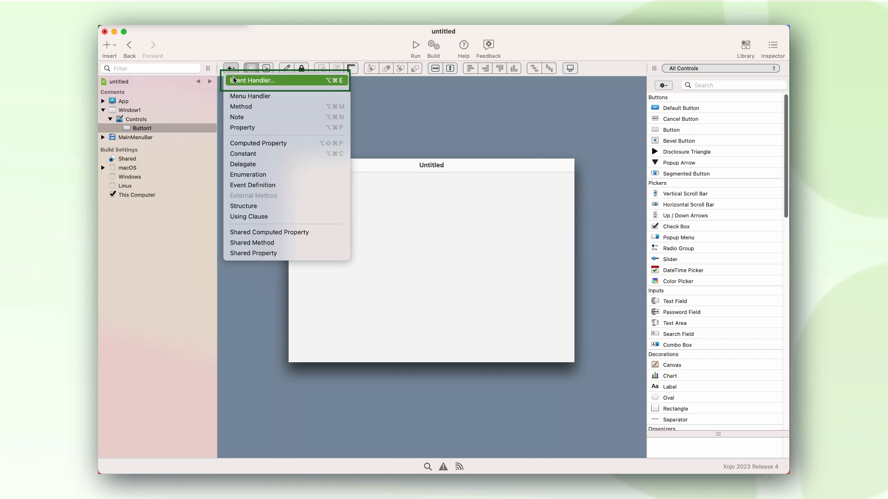
pyautogui.click(254, 80)
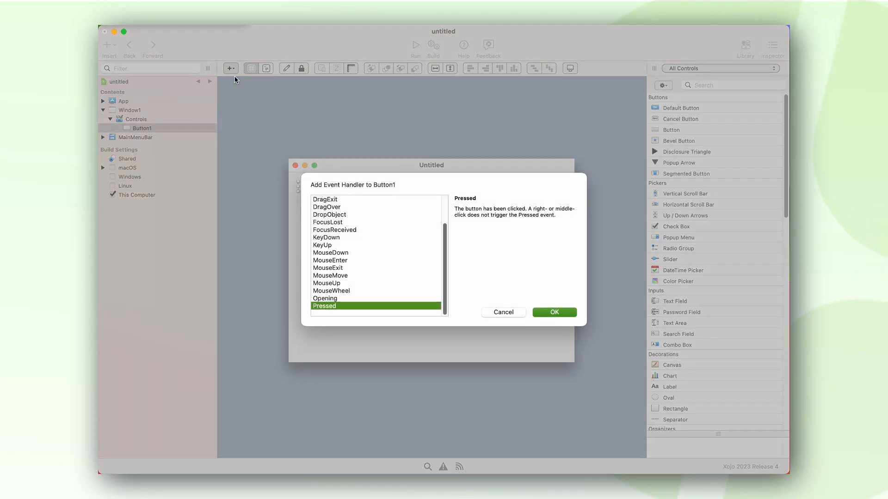
pyautogui.moveTo(389, 307)
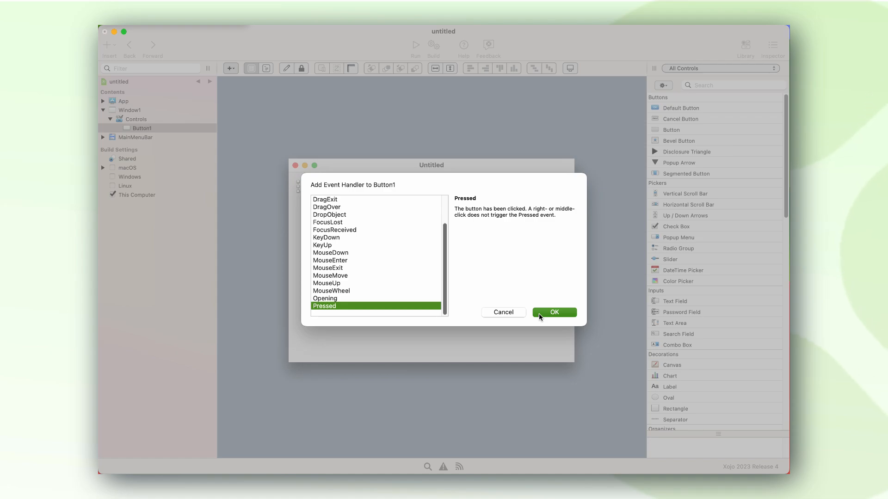
pyautogui.click(554, 311)
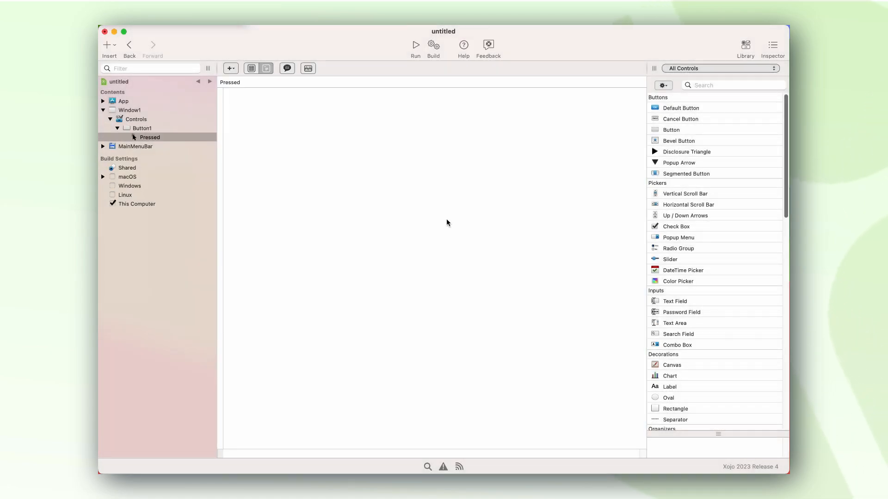
# Write MessageBox("Hello, World!") as the Pressed handler's code
pyautogui.write('MessageBox')
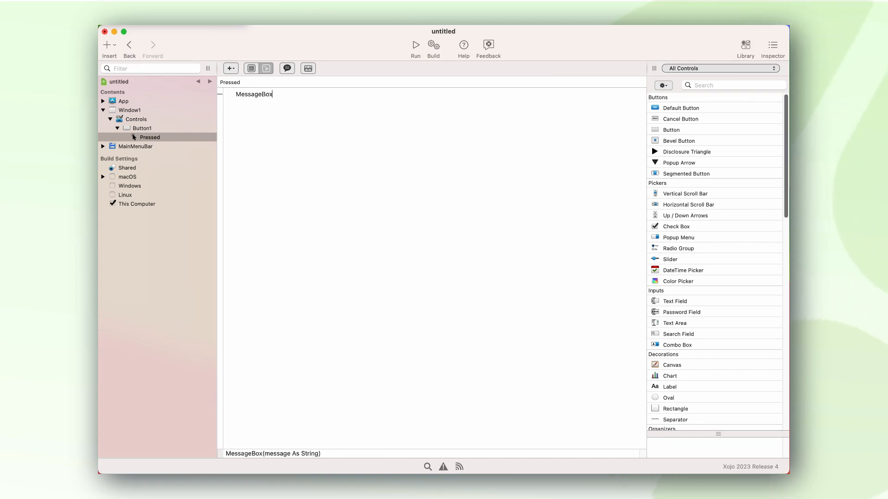
pyautogui.write('("Hello')
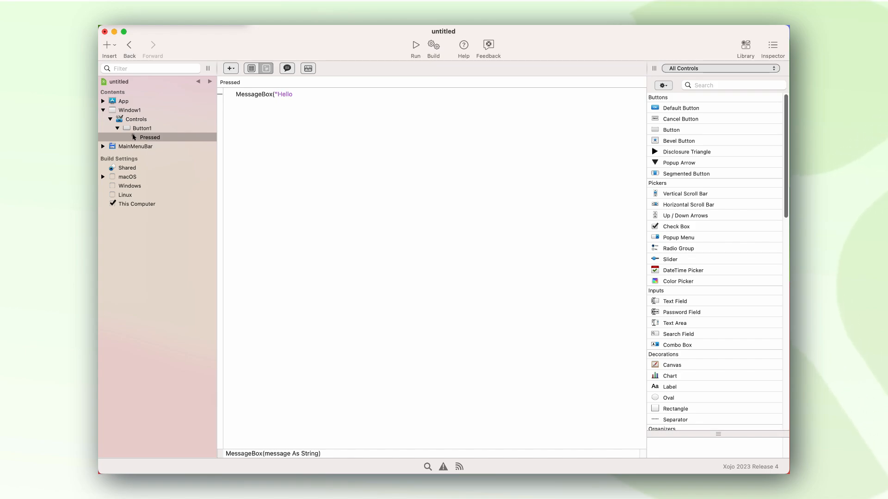
pyautogui.write(', Wor')
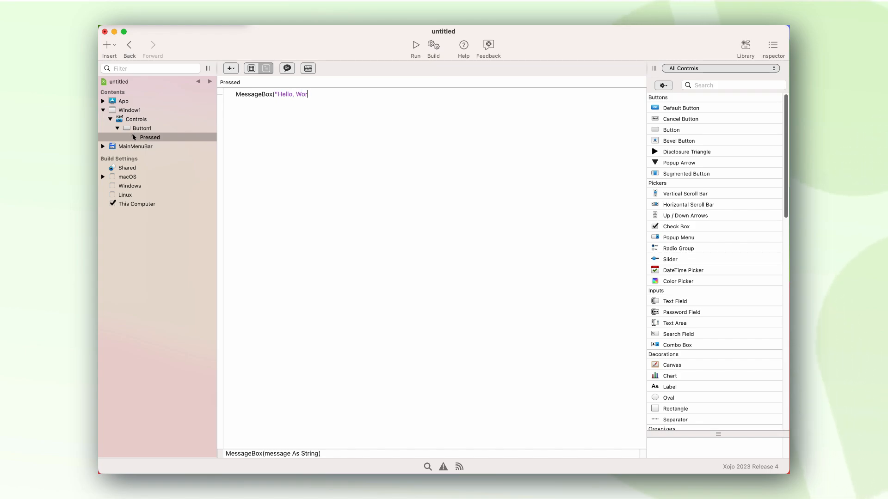
pyautogui.write('ld!')
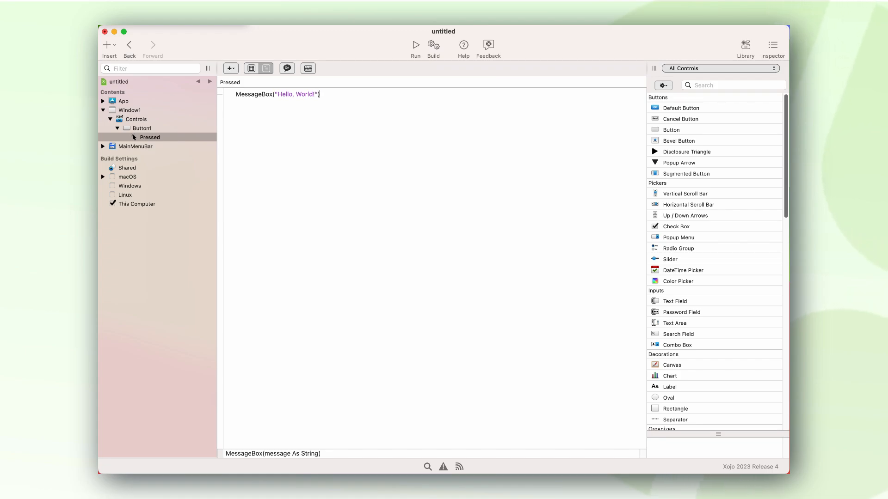
pyautogui.moveTo(336, 118)
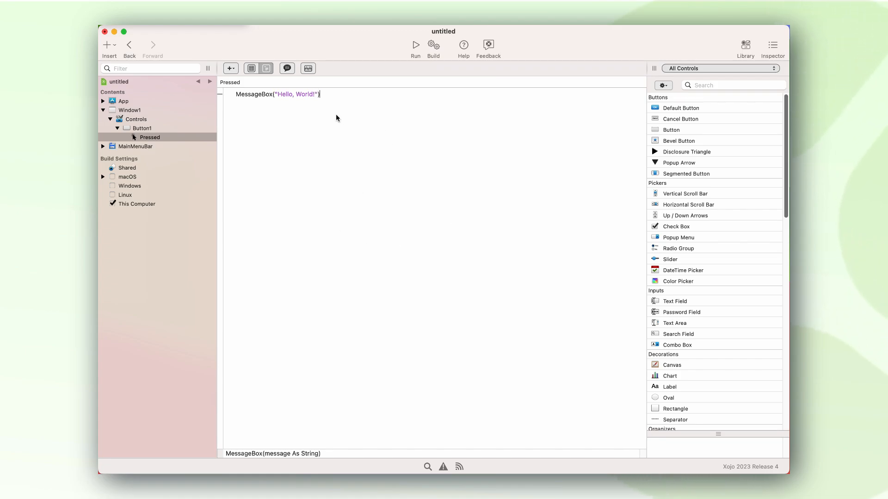
# Return to the Window1 layout and run the app
pyautogui.click(150, 137)
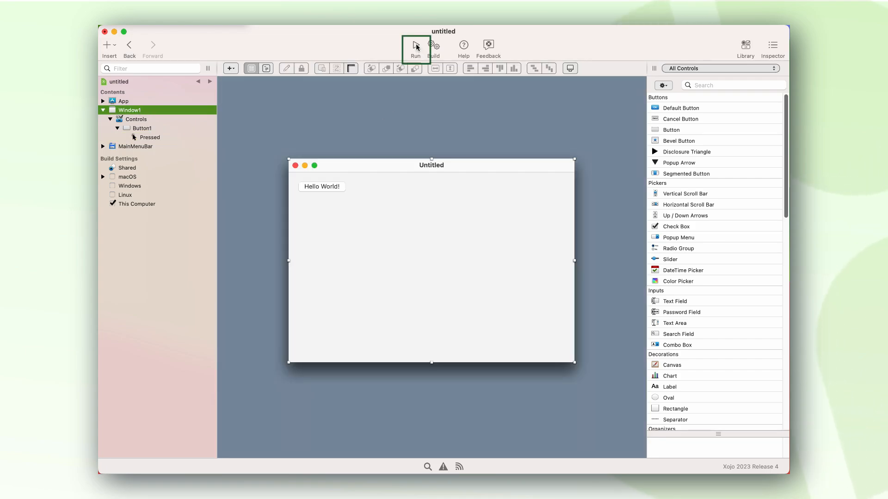
pyautogui.click(415, 46)
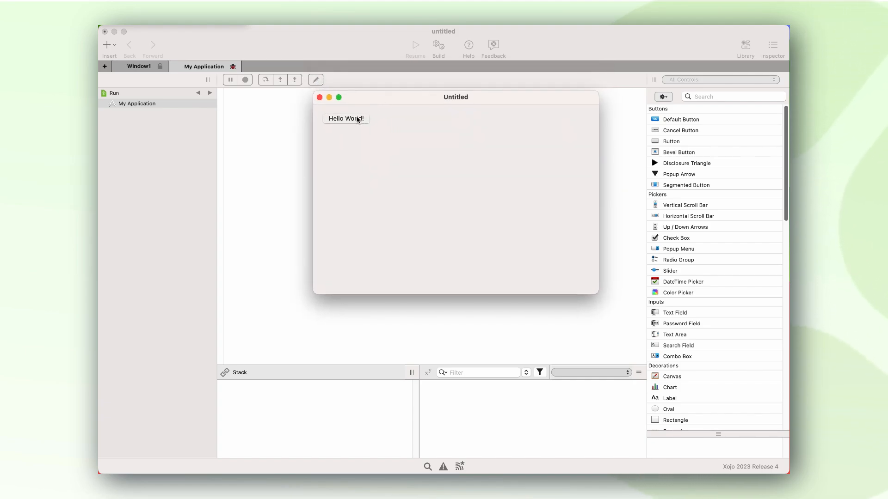
pyautogui.click(345, 118)
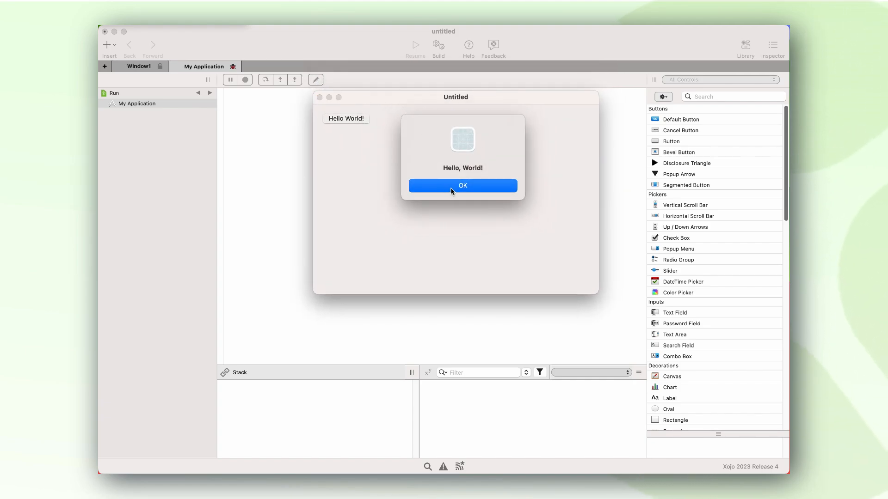
pyautogui.click(462, 186)
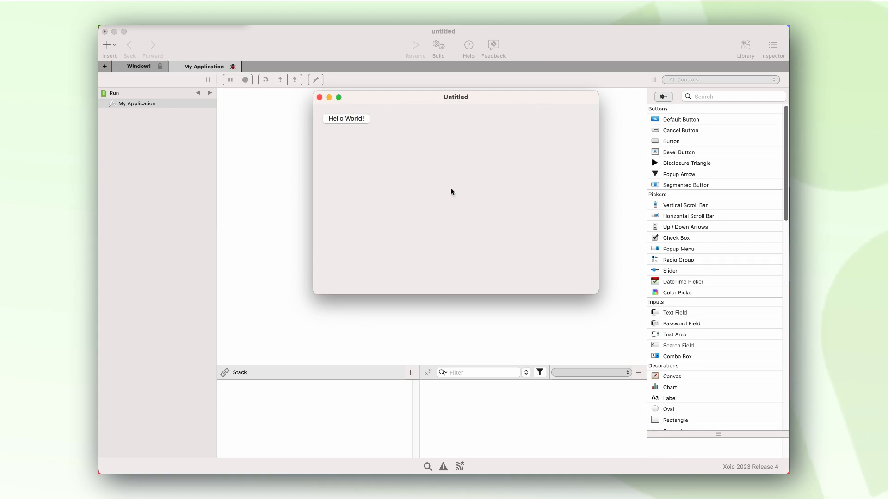
pyautogui.moveTo(416, 158)
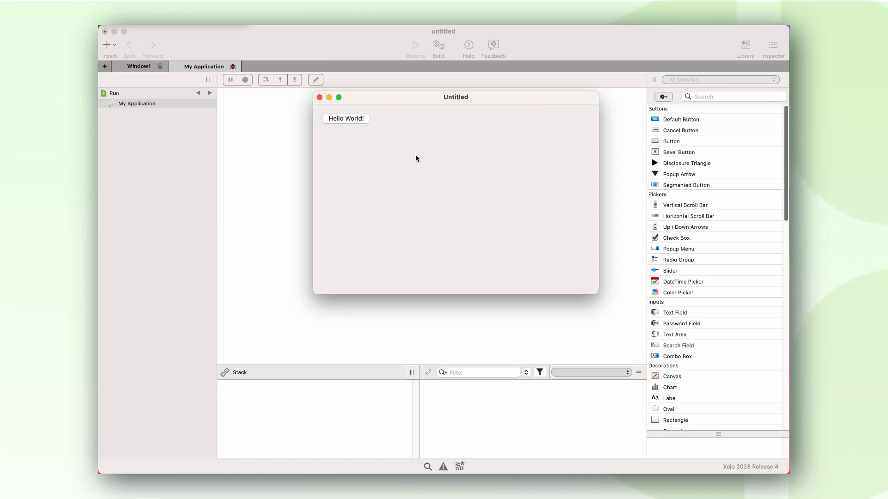